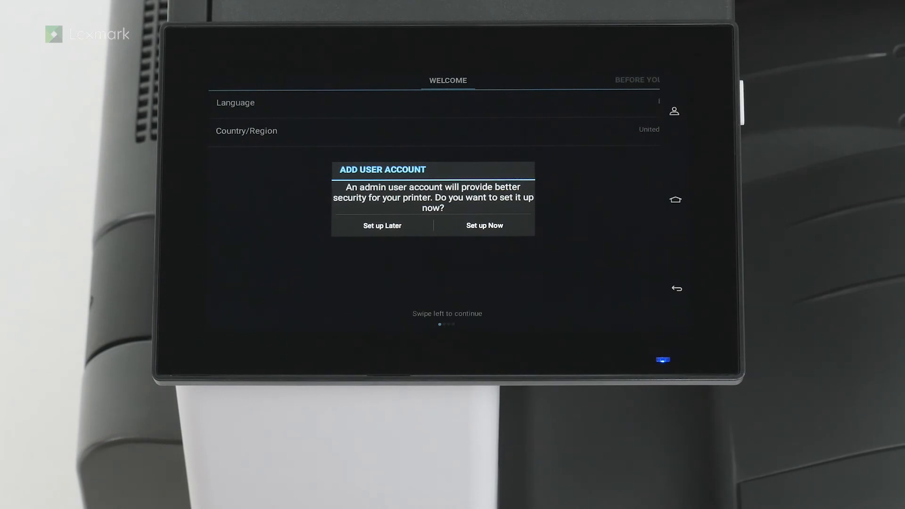
Postpone the admin user account with Set up Later
{"action": "left_click", "coordinate": [382, 225]}
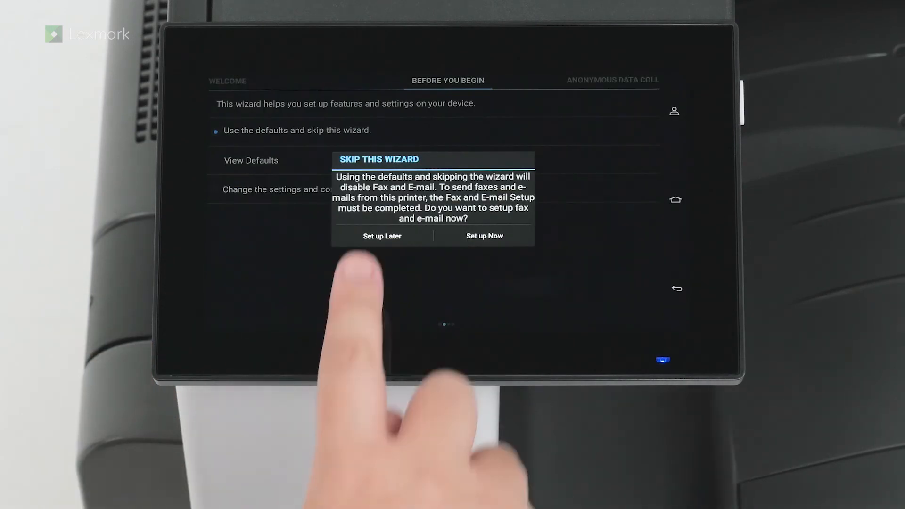
Put off fax and e-mail setup on the Skip This Wizard warning
{"action": "left_click", "coordinate": [381, 235]}
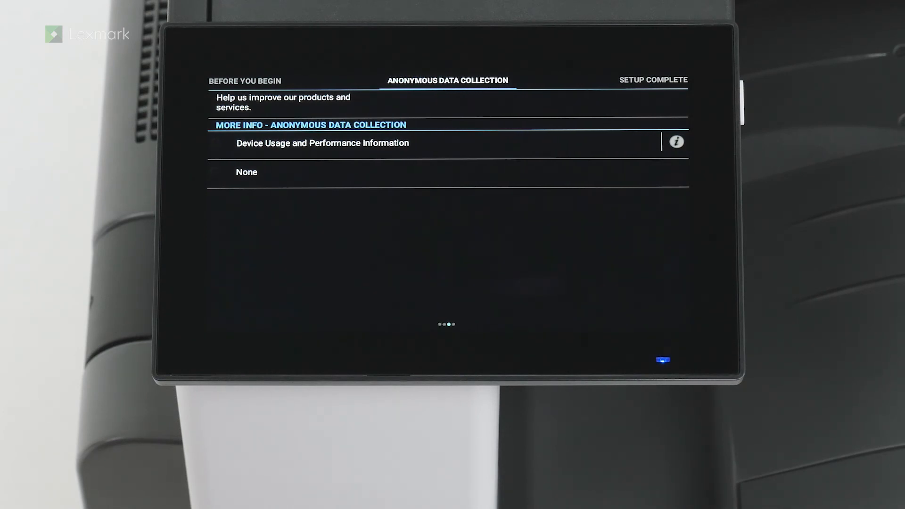
Answer the anonymous data collection question, then confirm Setup Complete and launch
{"action": "left_click", "coordinate": [322, 143]}
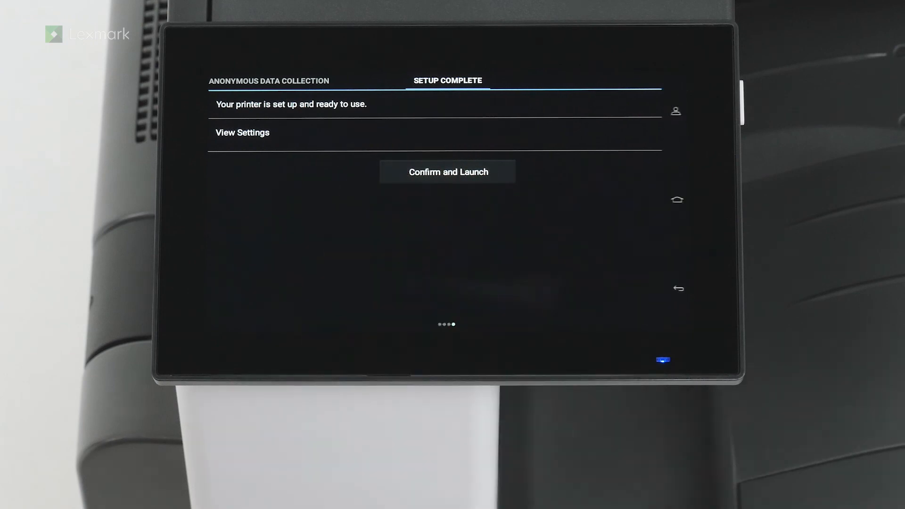
{"action": "left_click", "coordinate": [447, 171]}
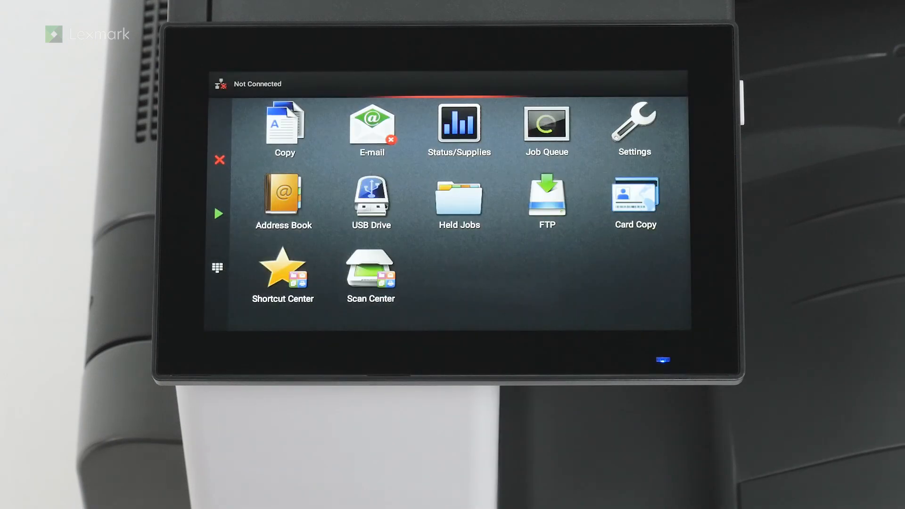